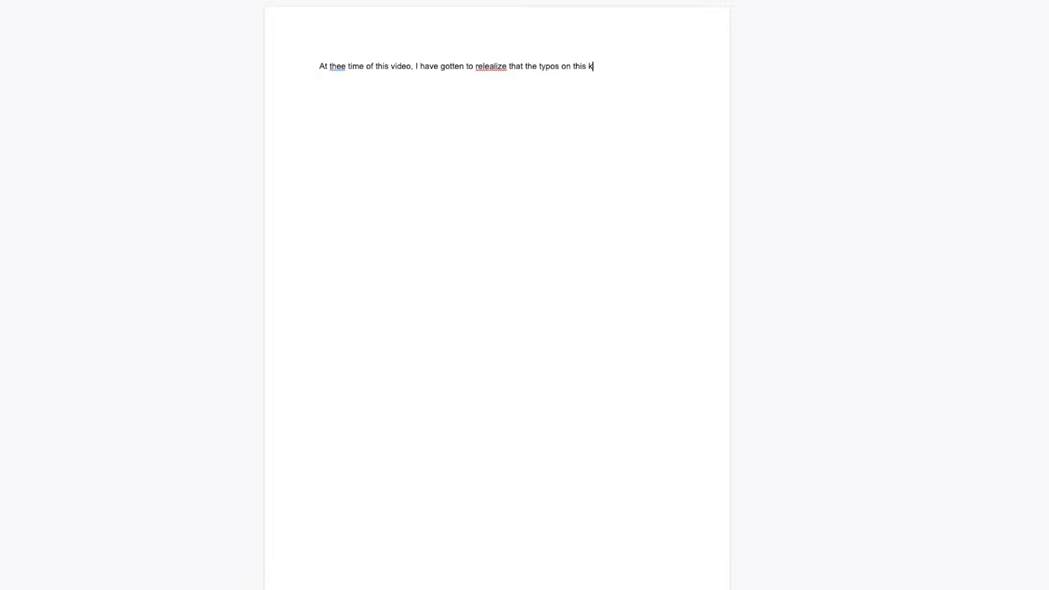
pyautogui.write('eyboard')
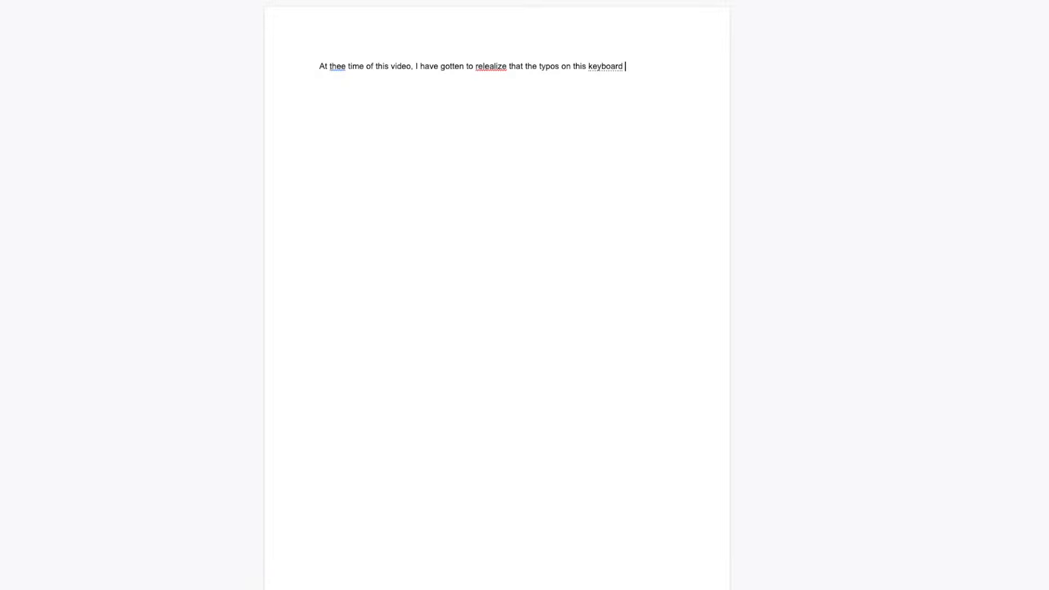
pyautogui.write('are way tooo many')
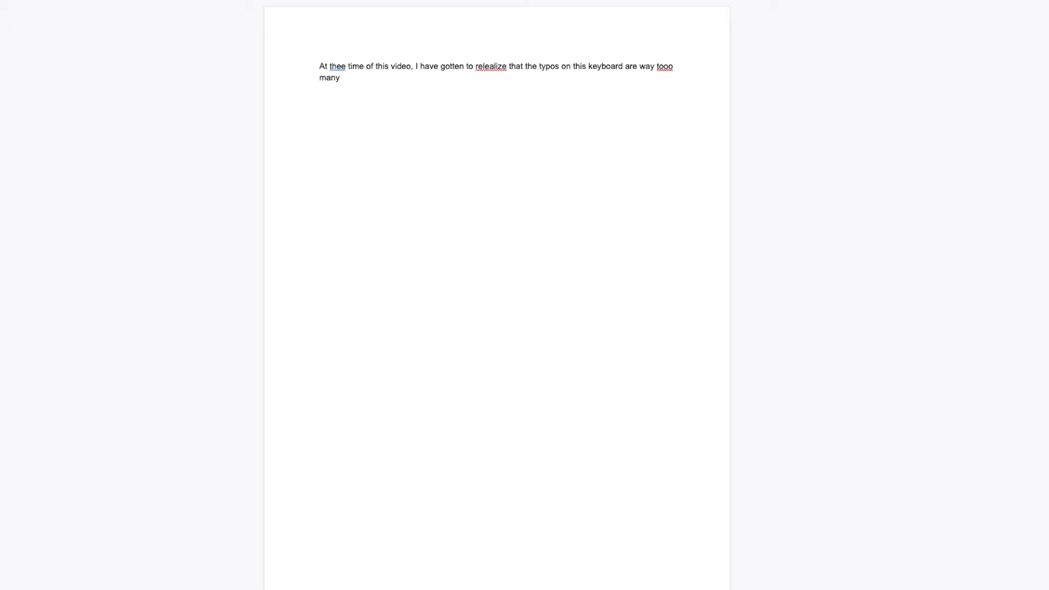